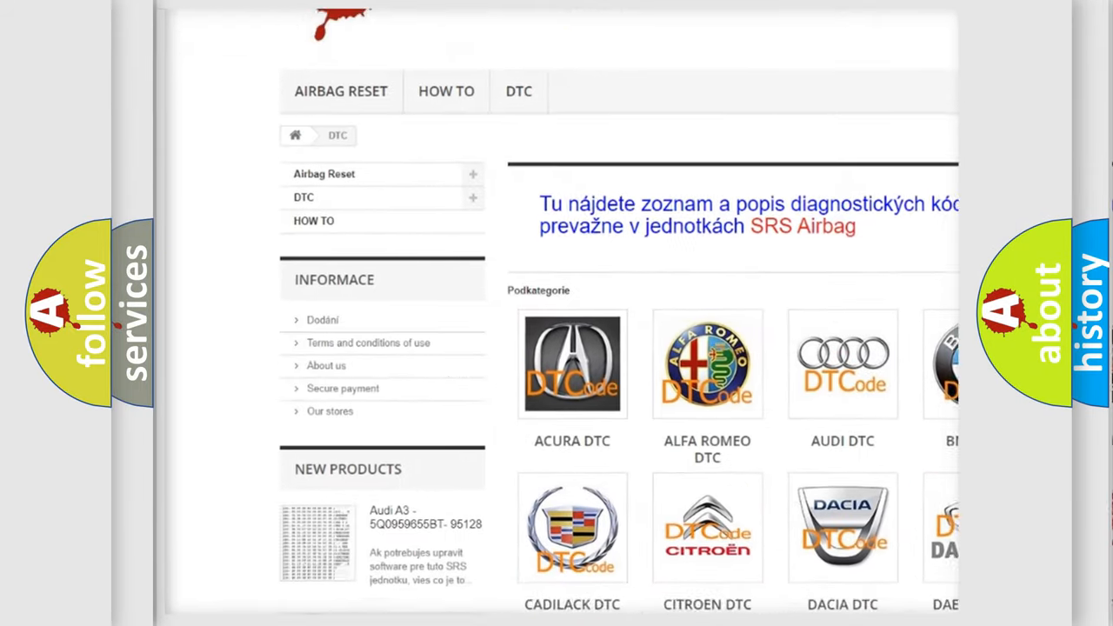
scroll("down", 3)
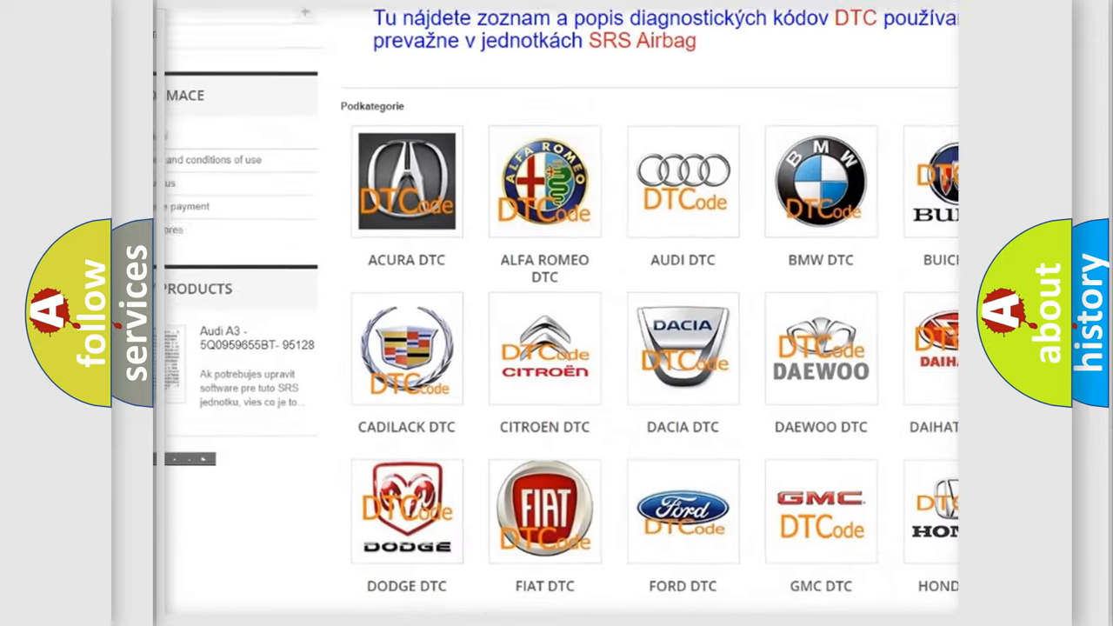
scroll("down", 3)
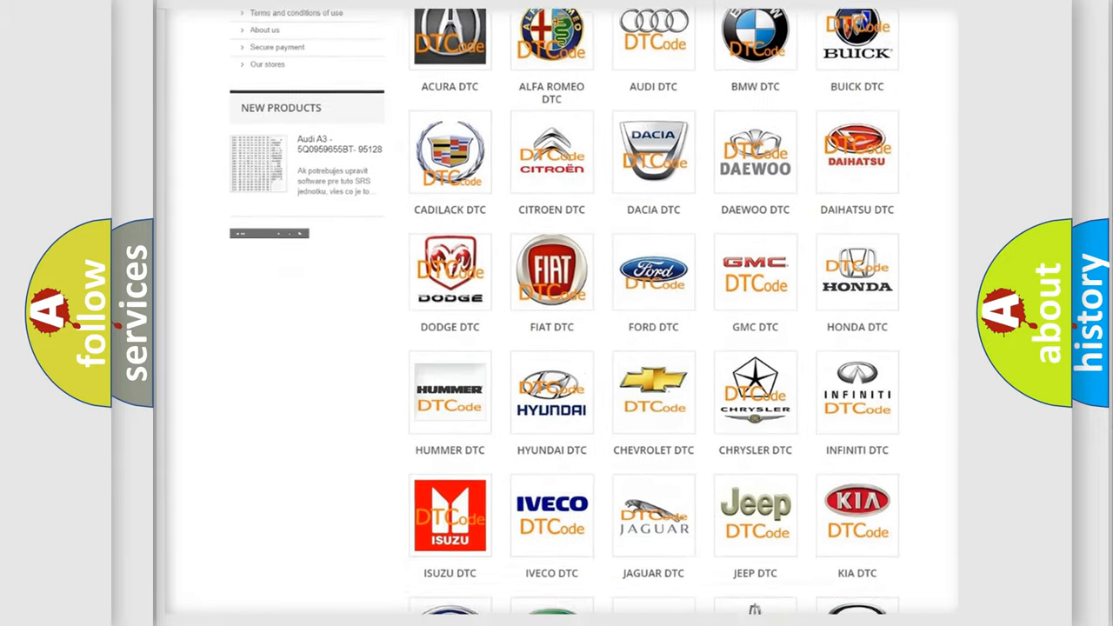
scroll("down", 3)
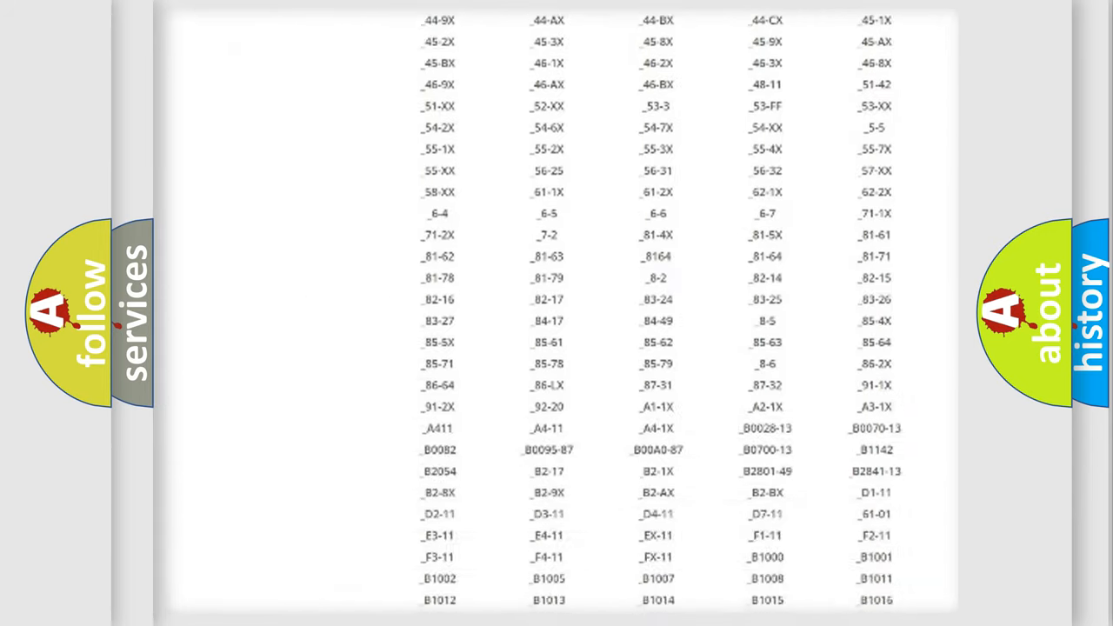
scroll("down", 3)
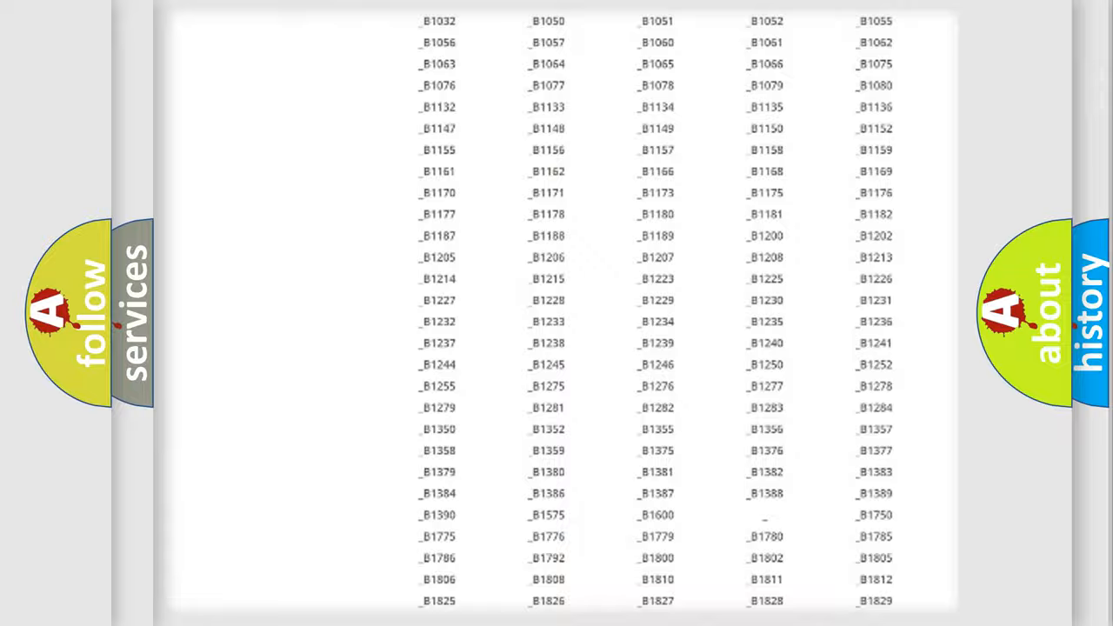